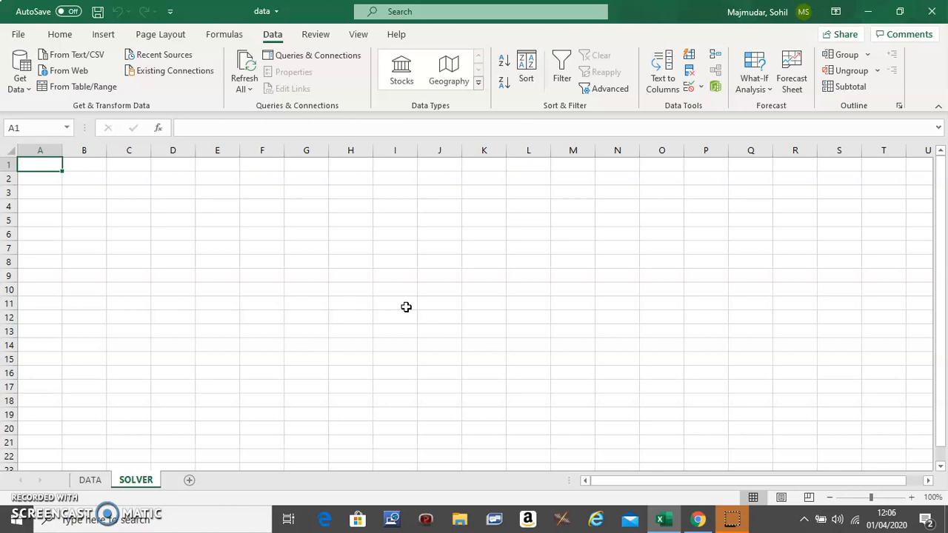
pyautogui.moveTo(107, 132)
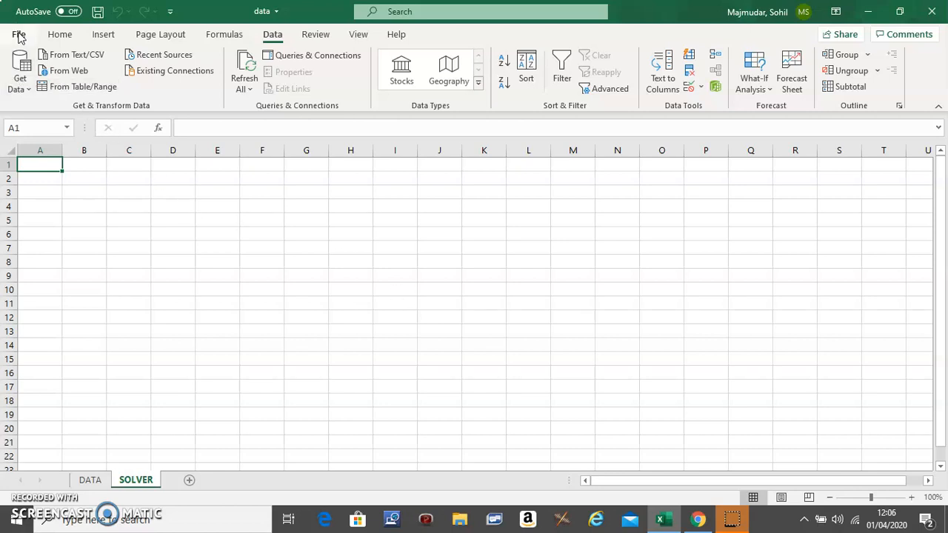
# - Go to the File backstage view and bring up Excel Options on the General page
pyautogui.click(18, 34)
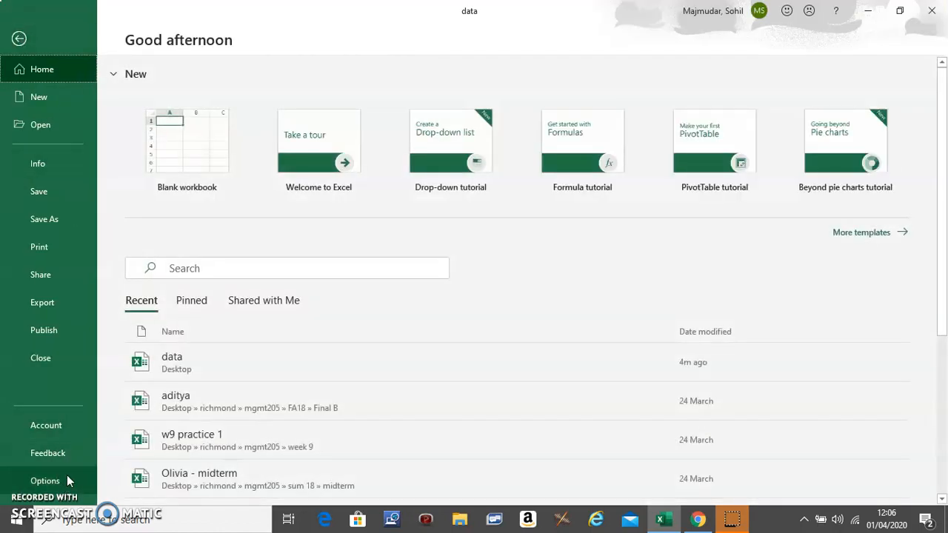
pyautogui.click(44, 480)
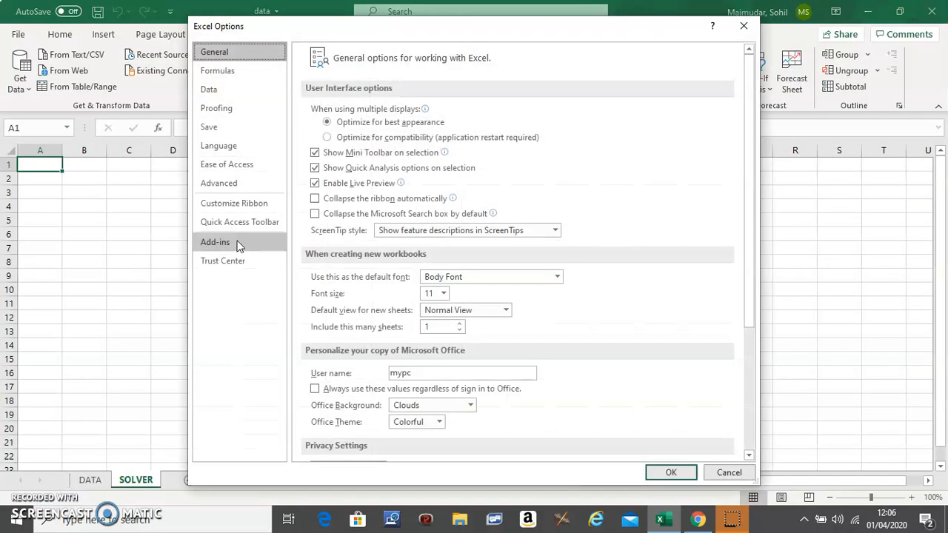
# - In the Add-ins category, select Solver Add-in and launch the Excel Add-ins manager via Go
pyautogui.click(215, 243)
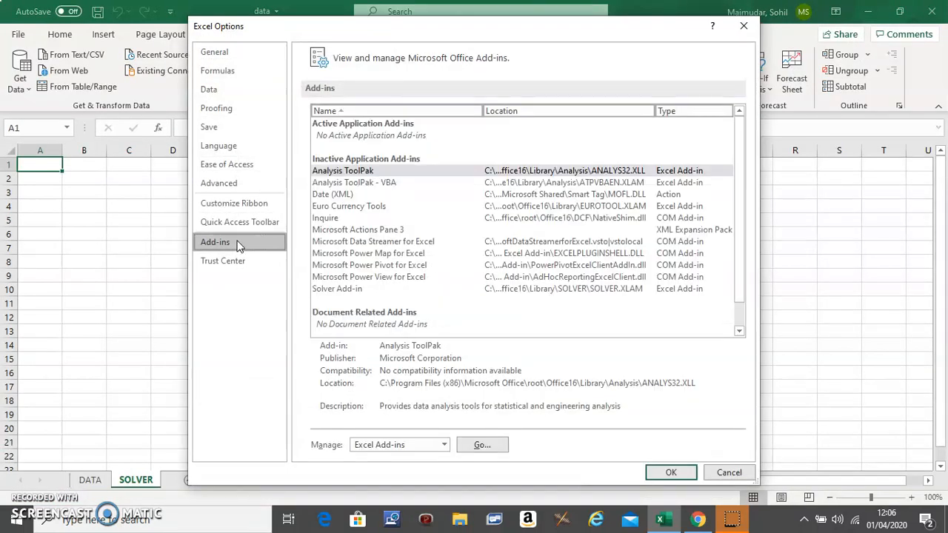
pyautogui.moveTo(337, 238)
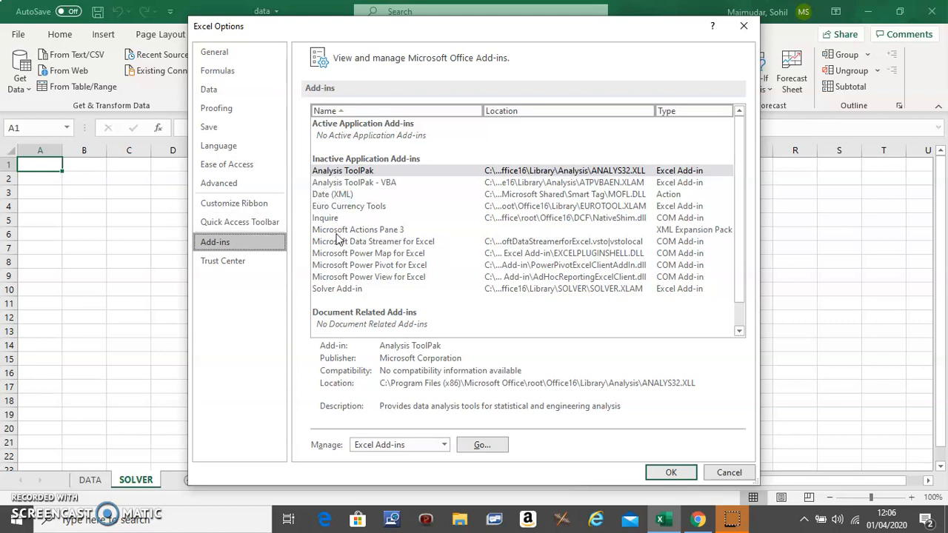
pyautogui.moveTo(348, 289)
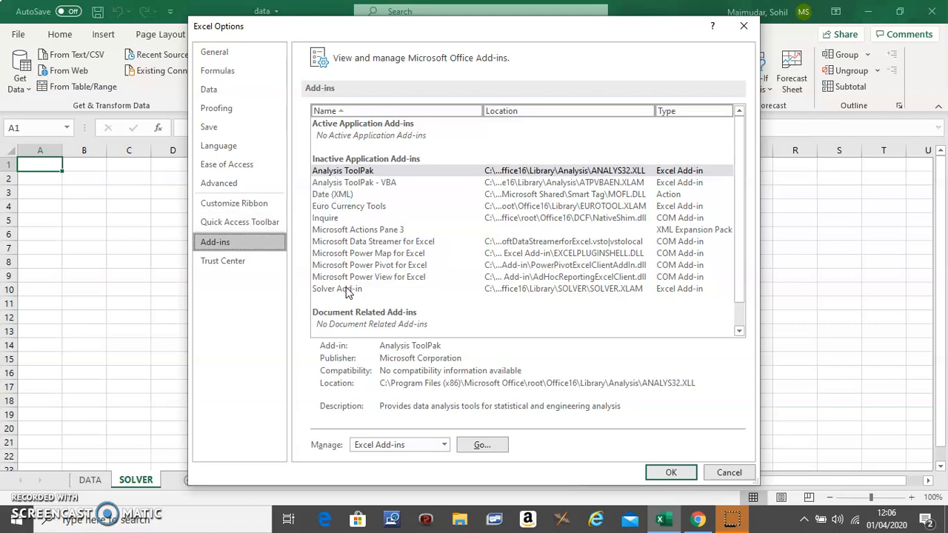
pyautogui.click(337, 287)
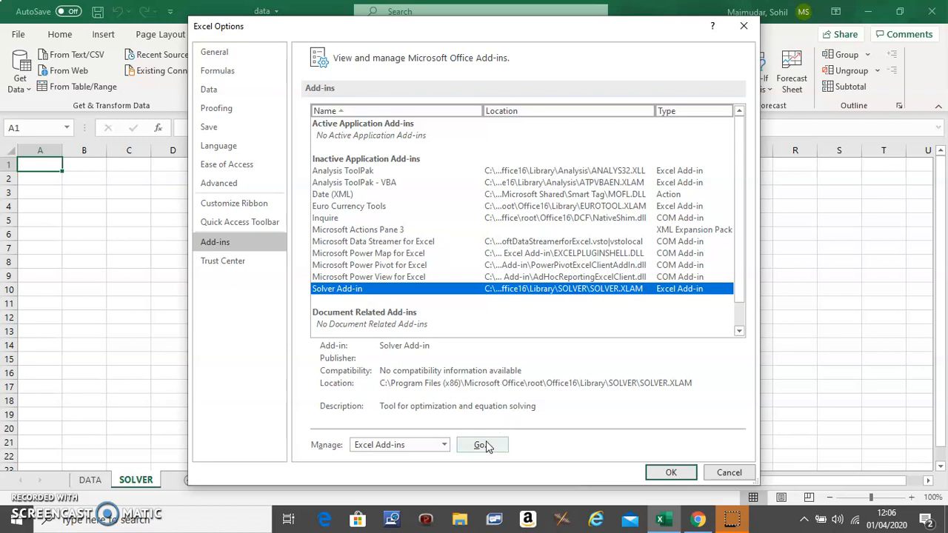
pyautogui.click(480, 444)
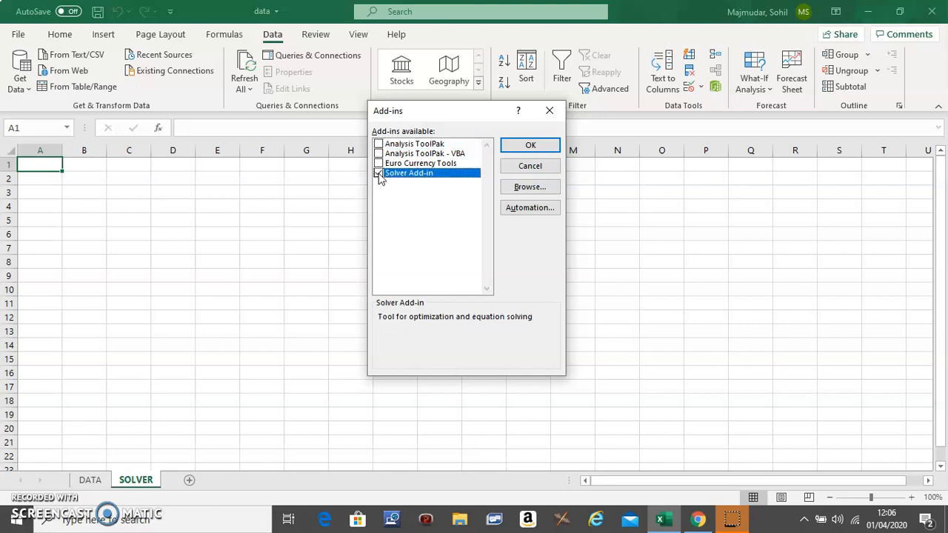
# - Tick Solver Add-in and confirm with OK so Excel loads it
pyautogui.click(379, 172)
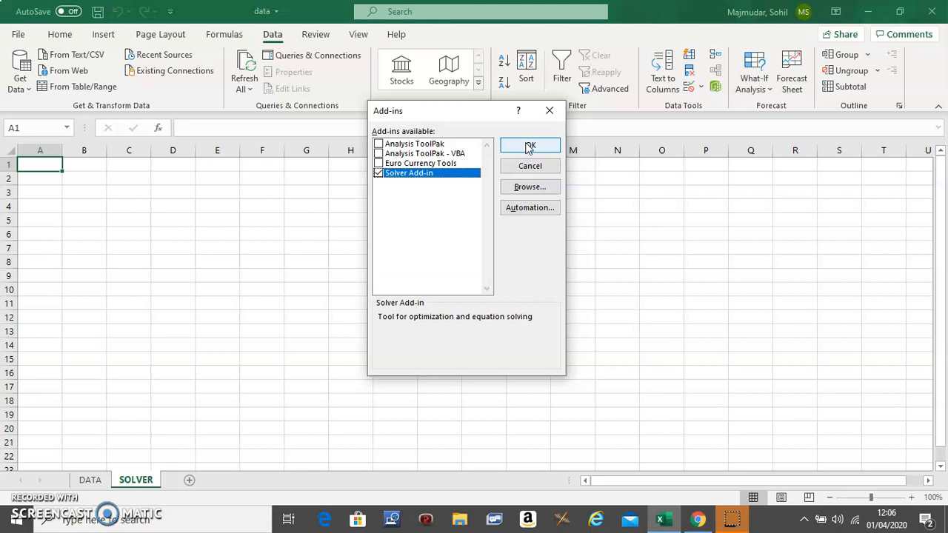
pyautogui.click(530, 145)
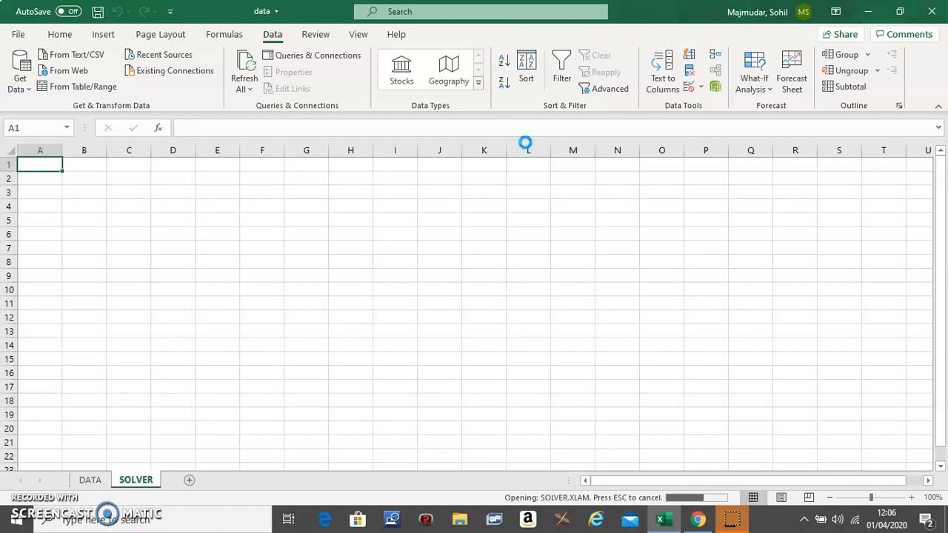
pyautogui.moveTo(462, 198)
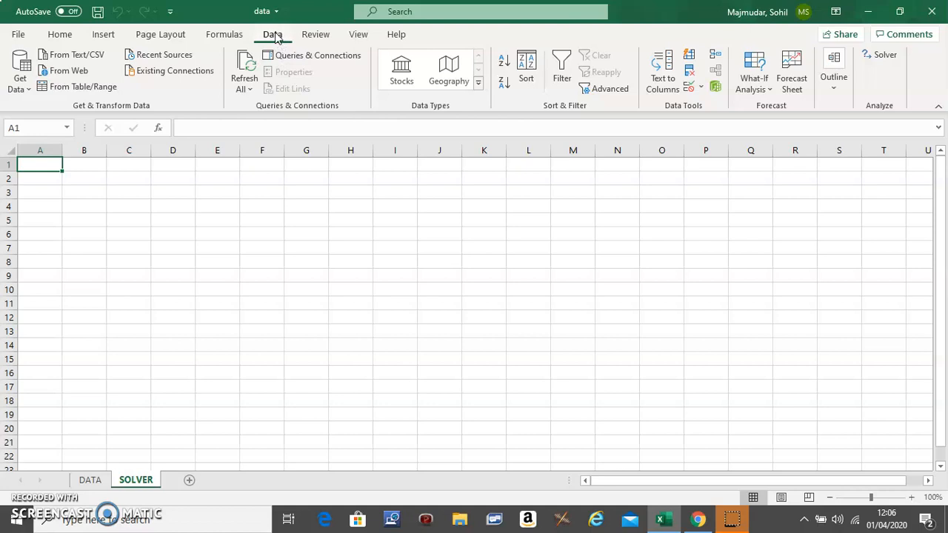
pyautogui.moveTo(814, 71)
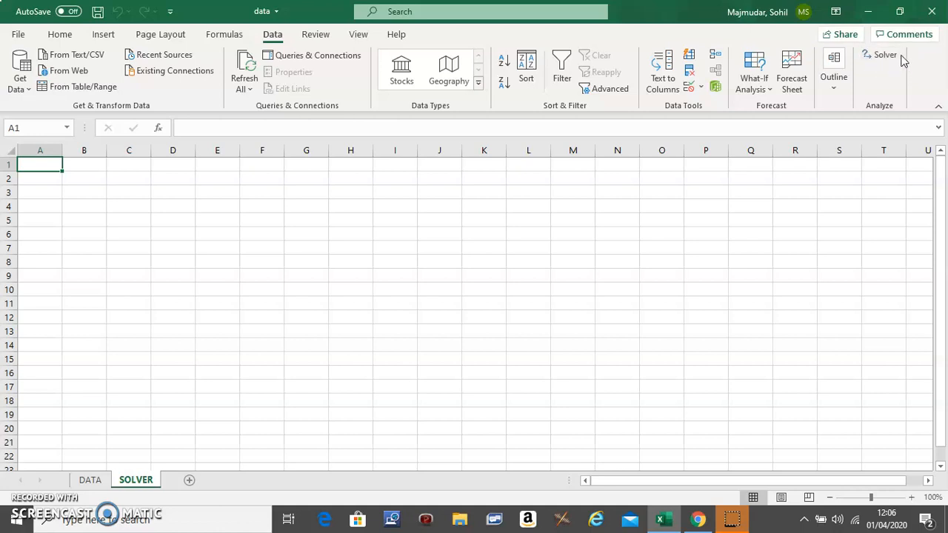
pyautogui.moveTo(885, 55)
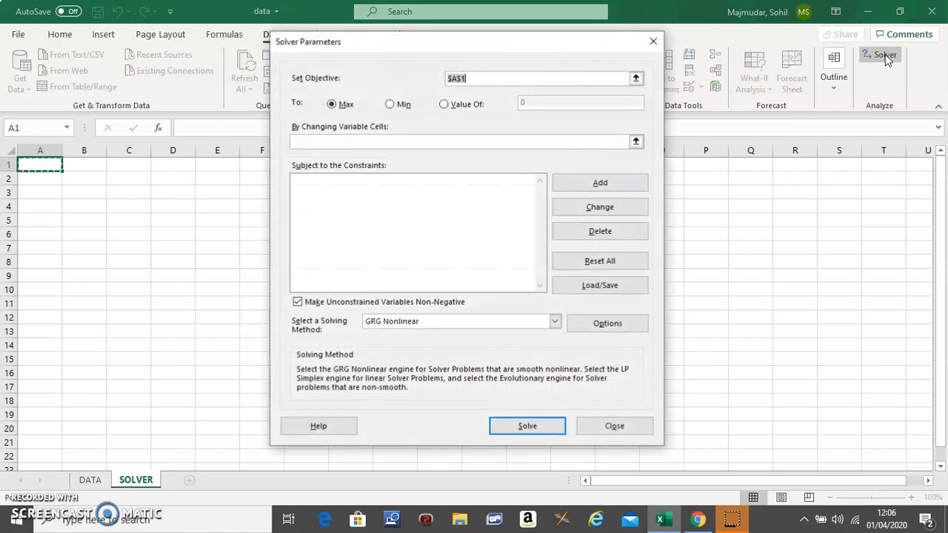
pyautogui.moveTo(465, 231)
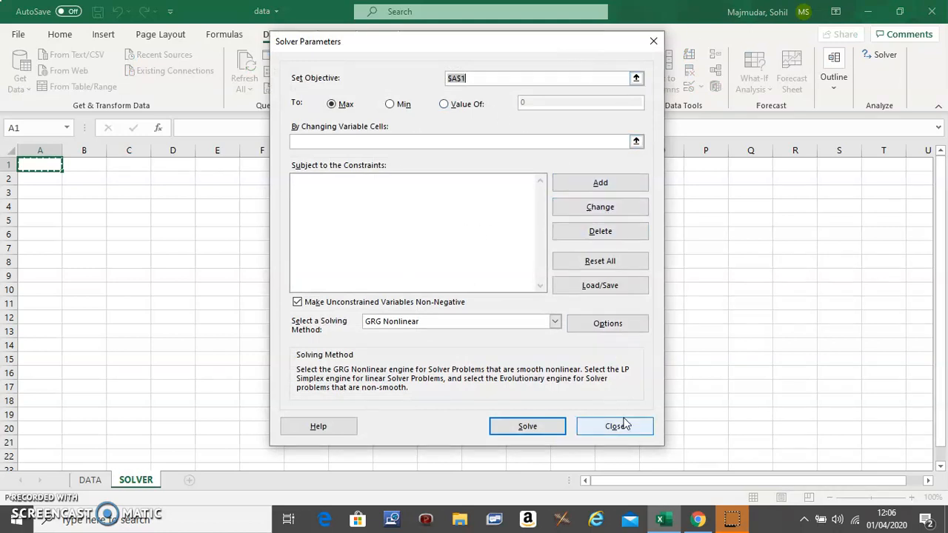
pyautogui.click(614, 426)
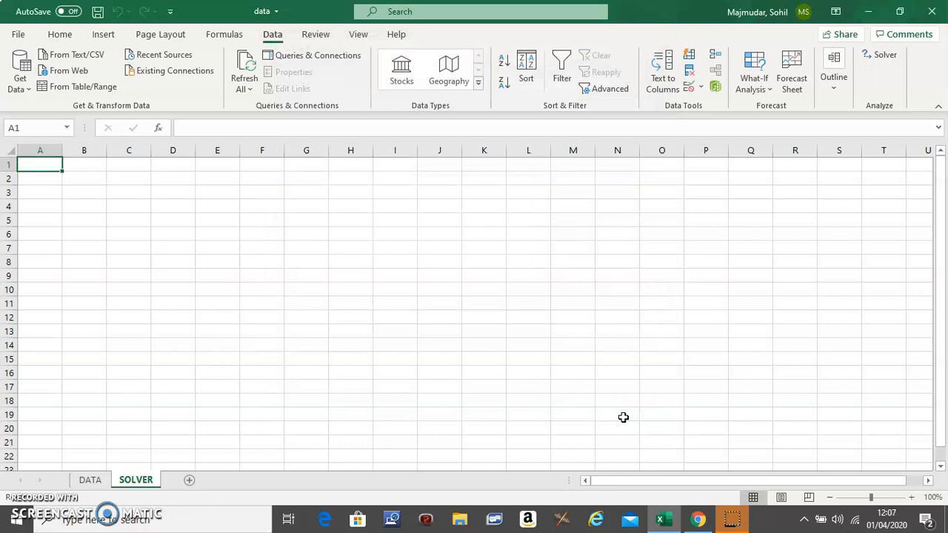